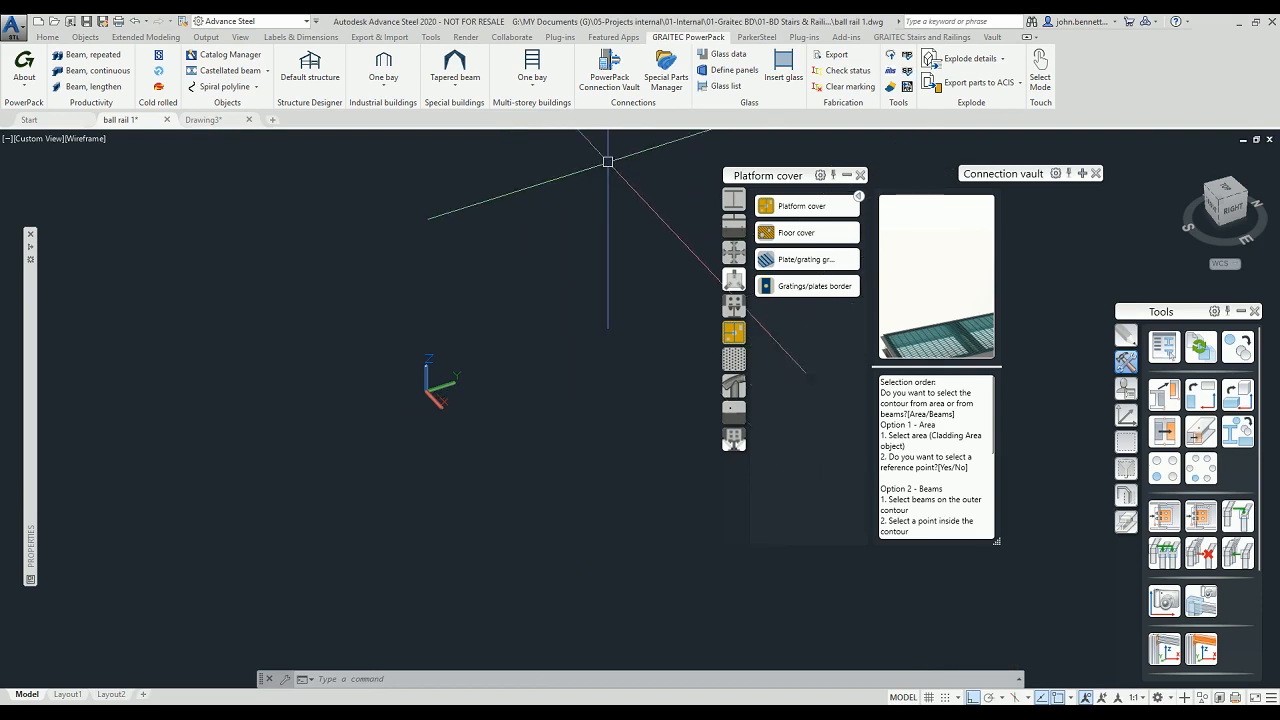
mouse_move(608, 70)
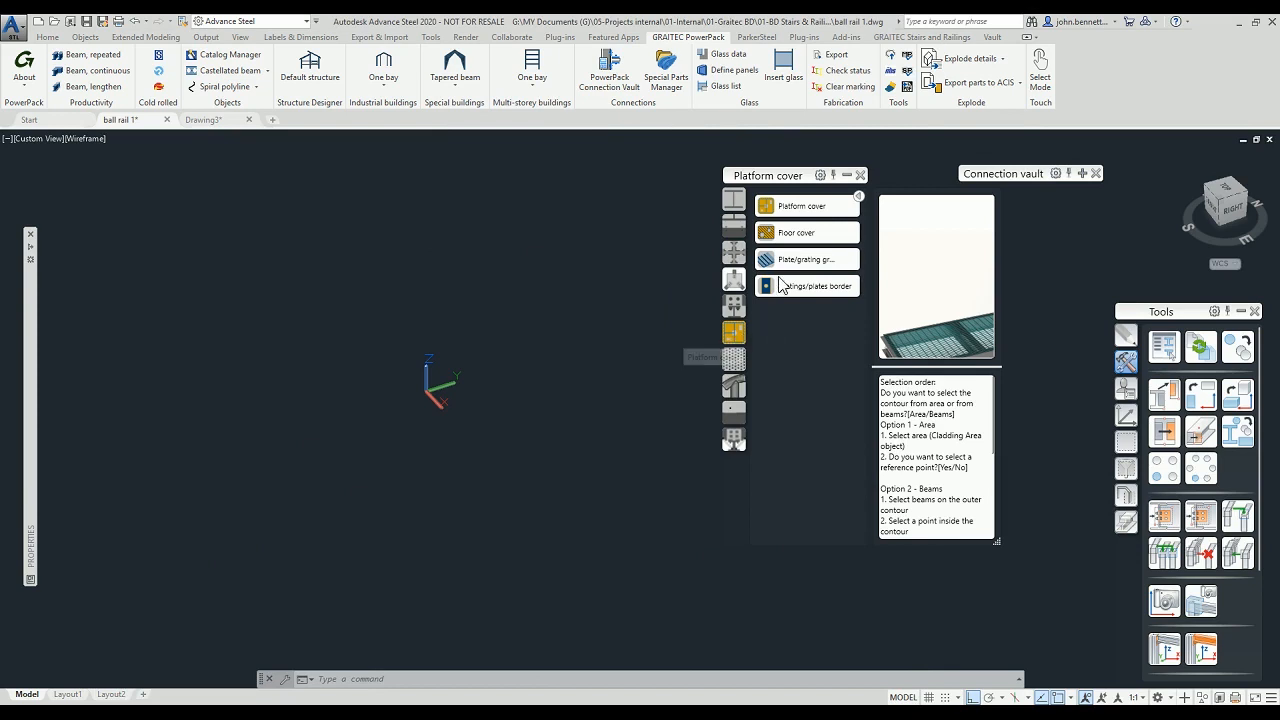
mouse_move(795, 230)
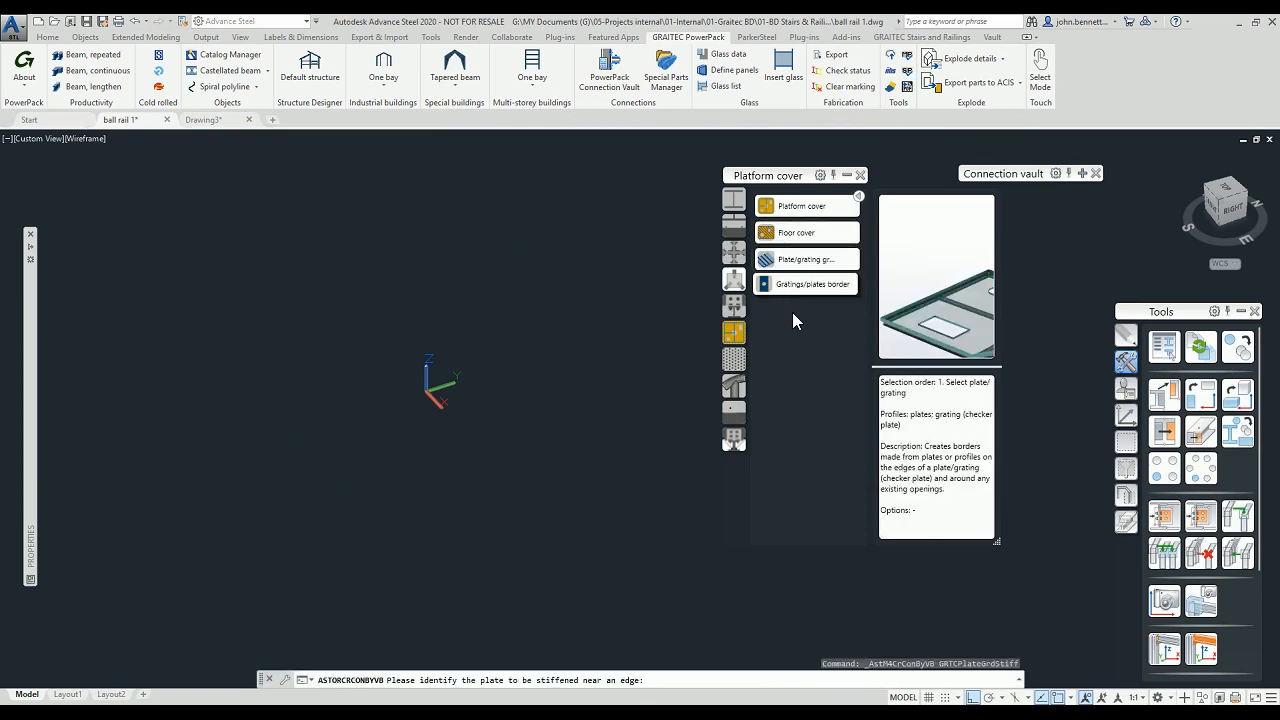
- Try the grating border and Platform cover tools, then cancel the cover command
click(805, 285)
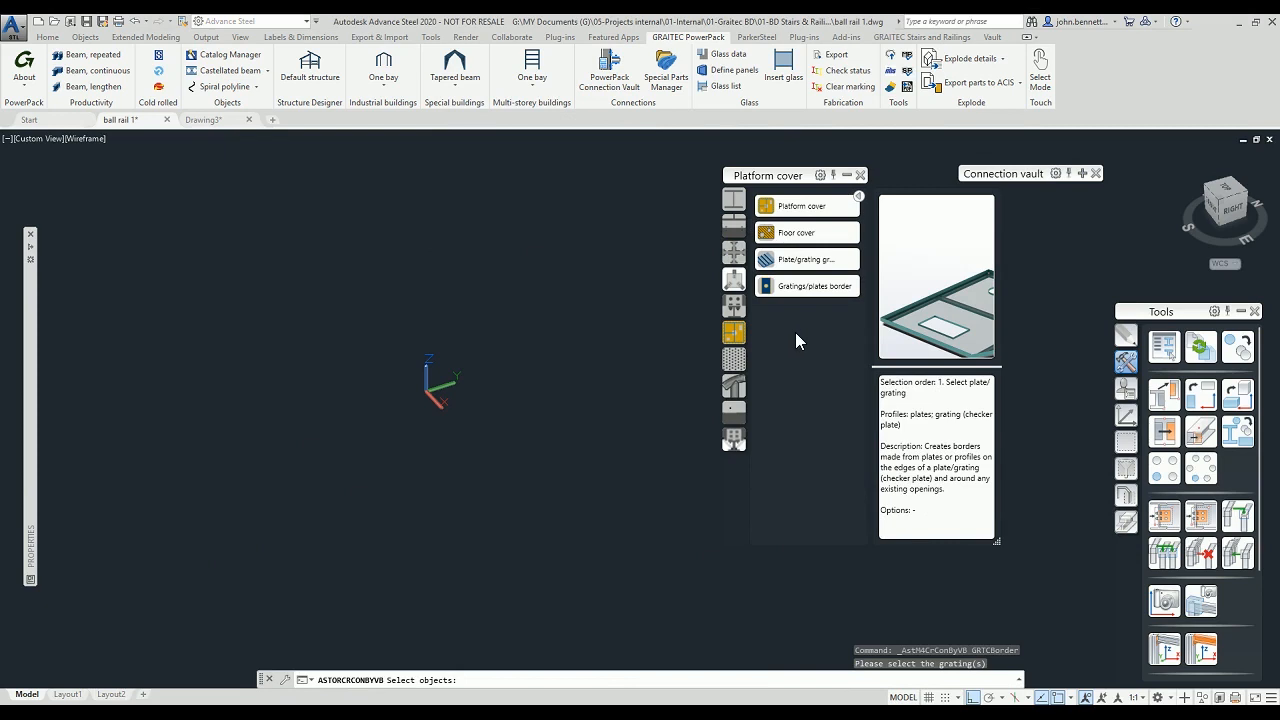
click(801, 204)
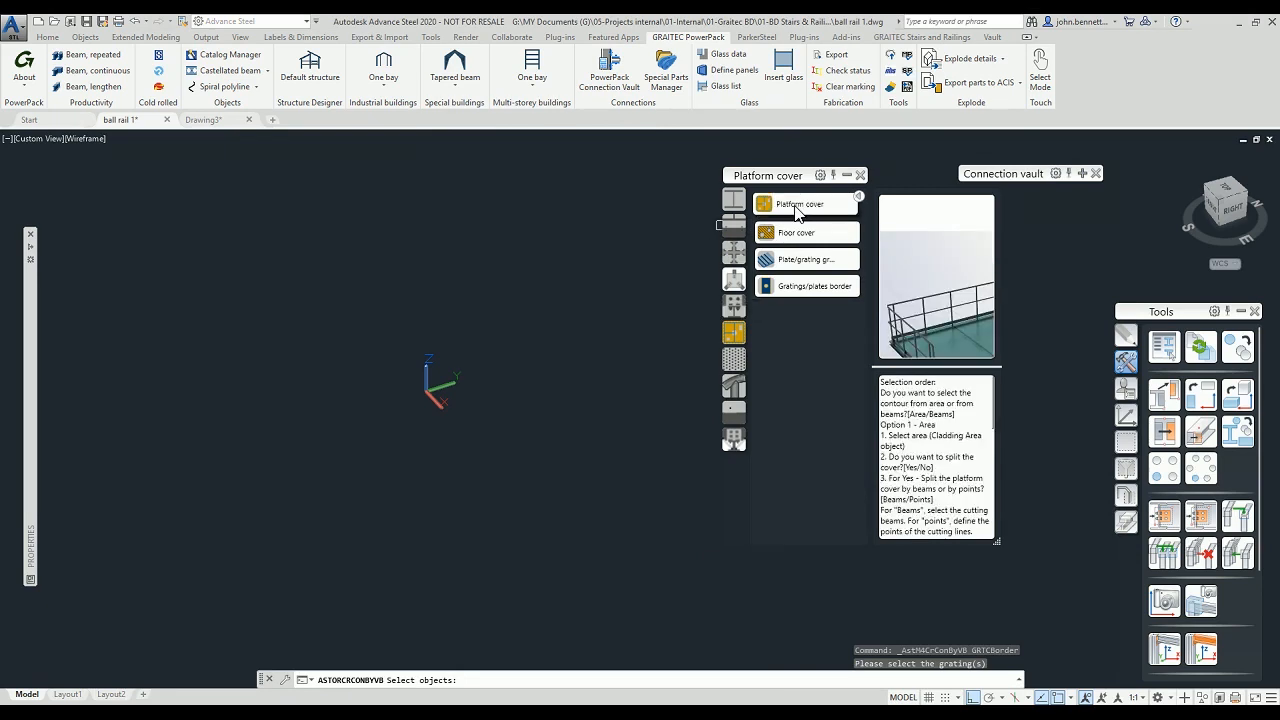
click(800, 205)
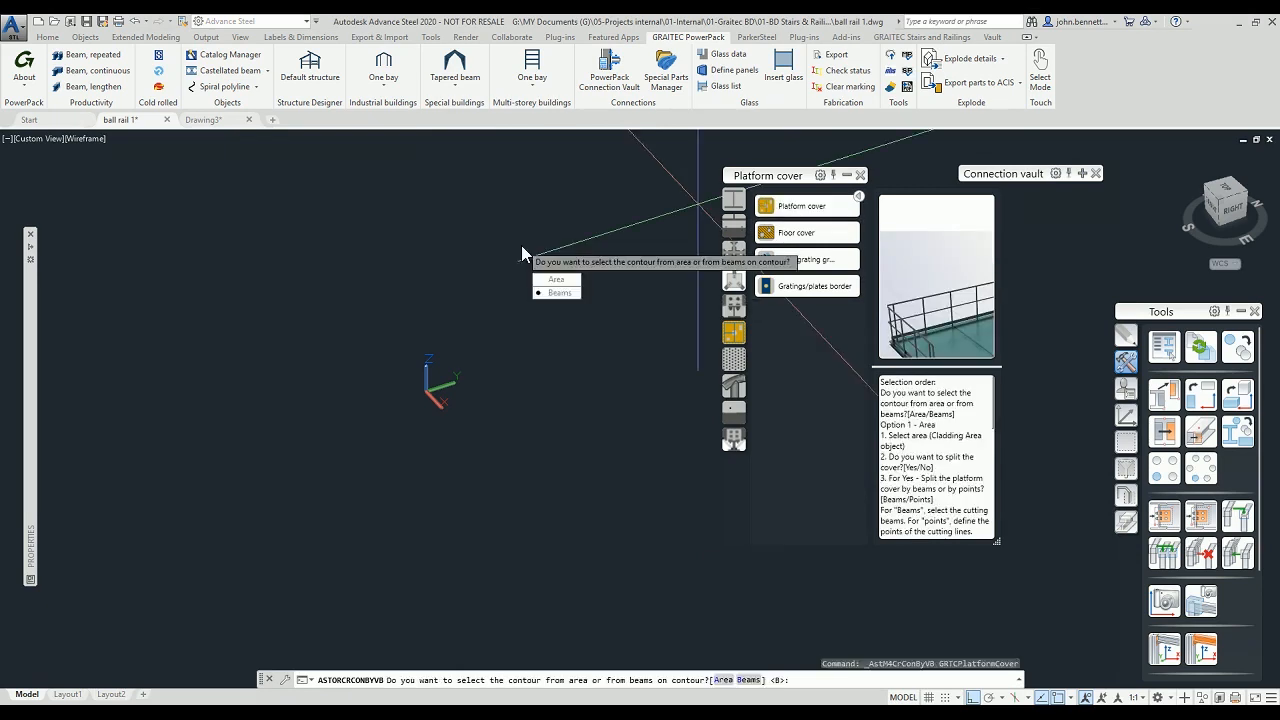
key(Escape)
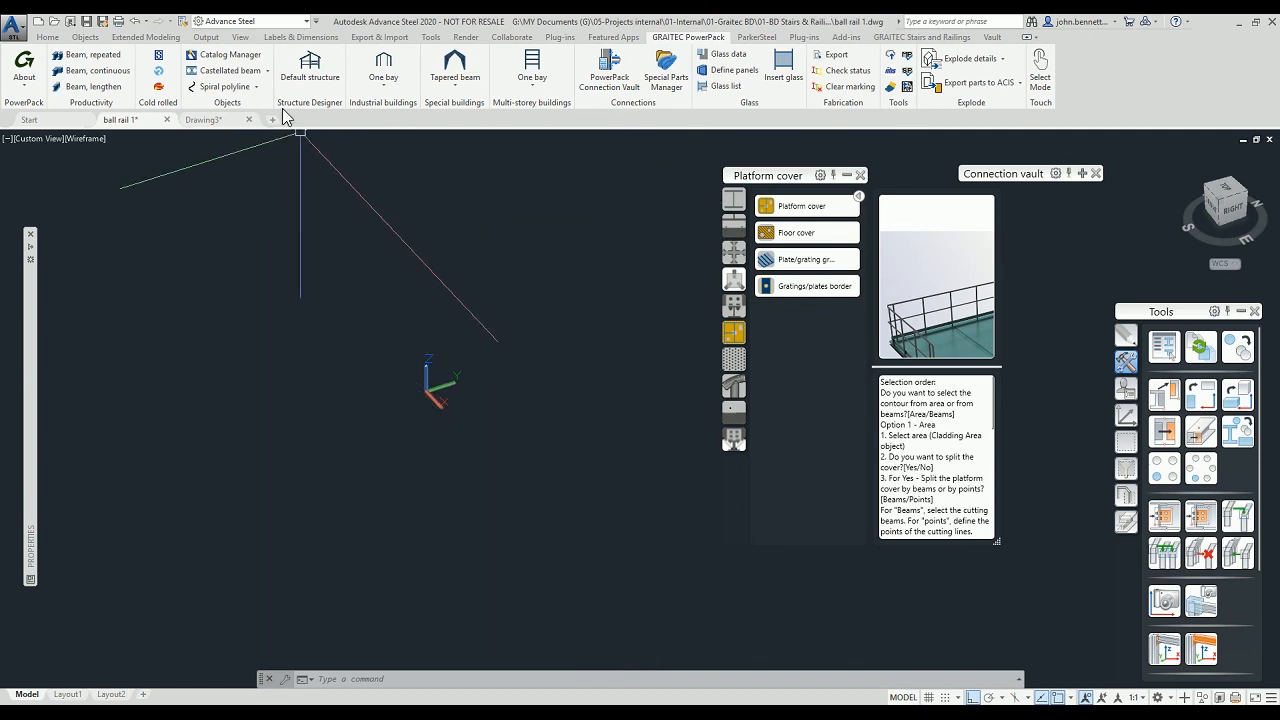
- Draw a six-sided polygon circumscribed about a circle, centred on the origin
click(47, 37)
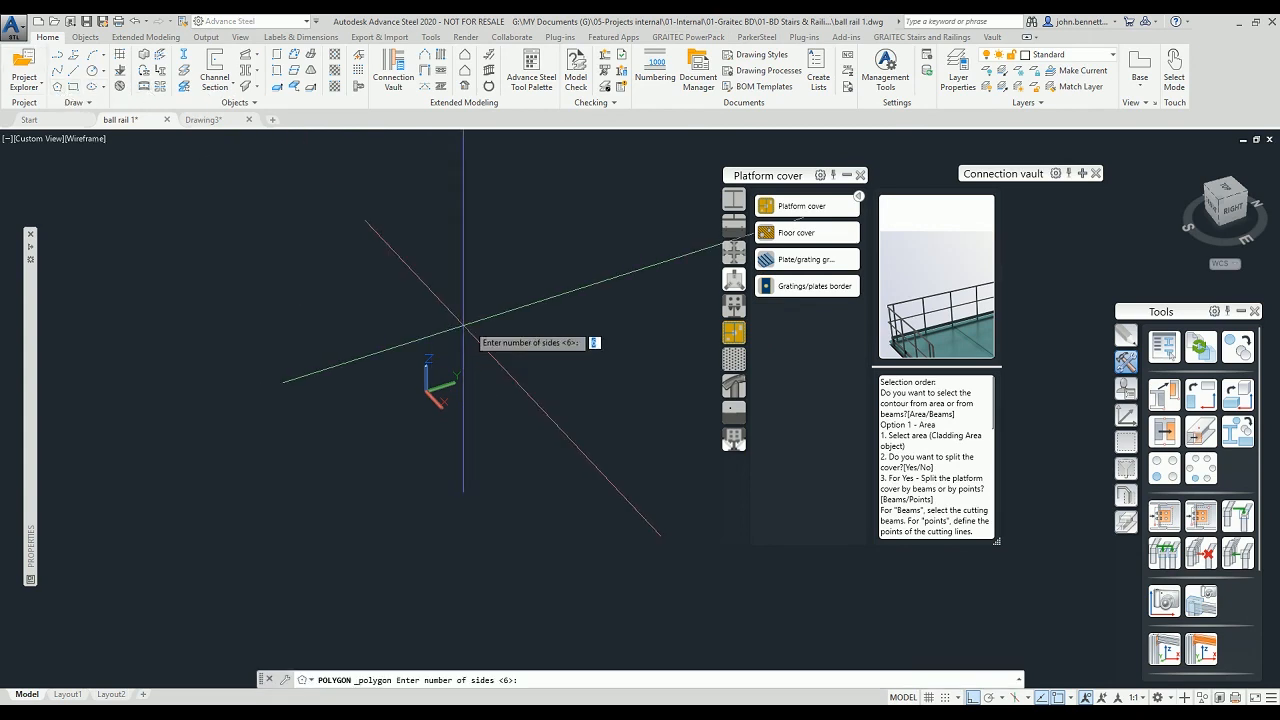
key(enter)
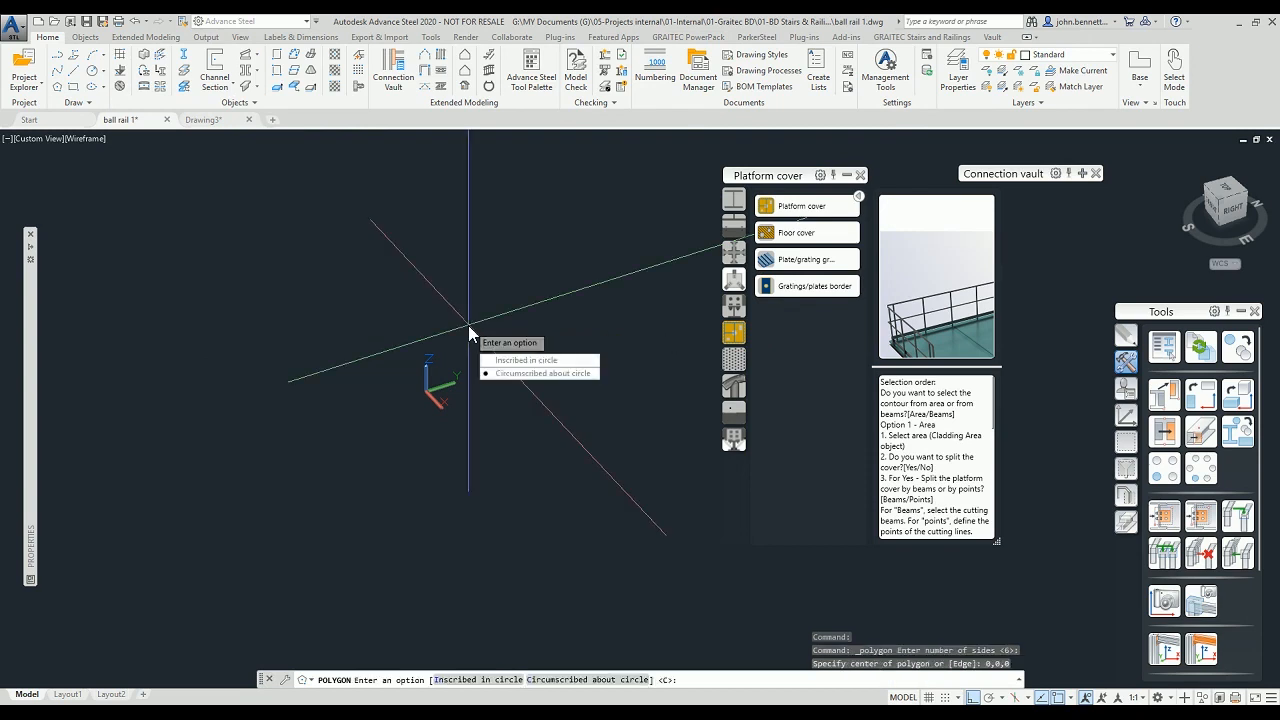
click(543, 373)
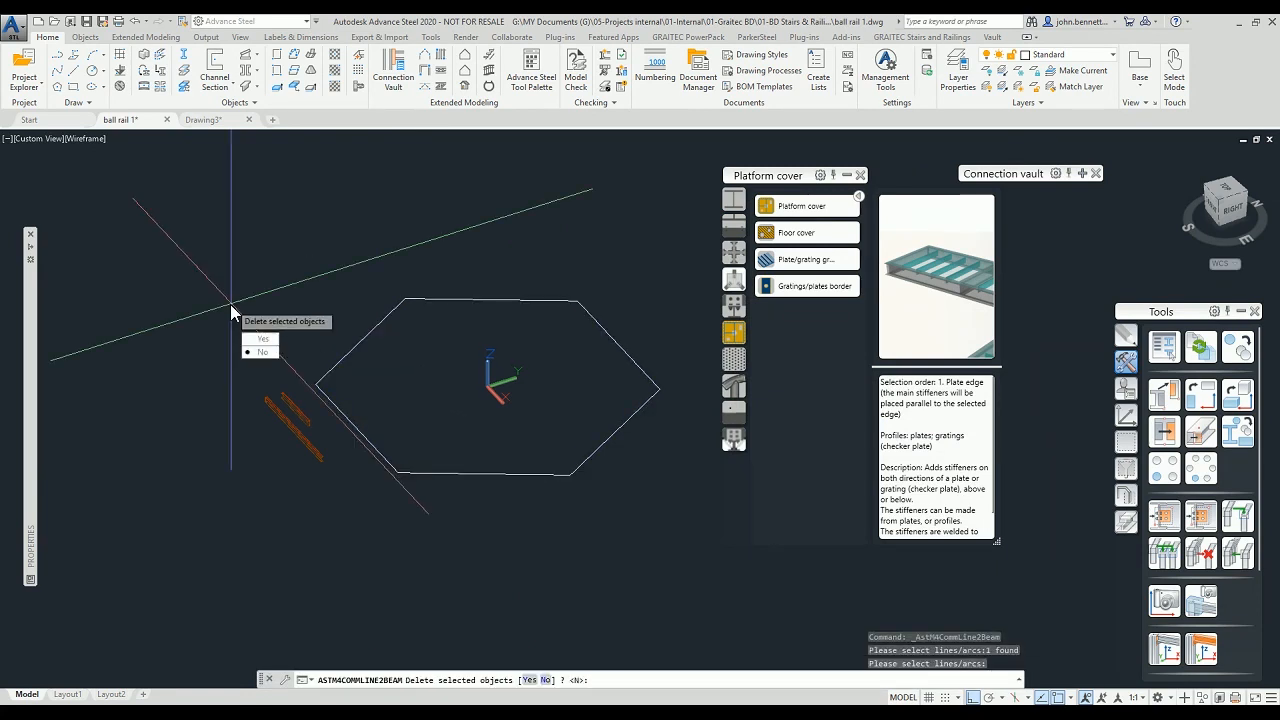
- Keep the original lines and make PFC200x75x23 S275JR beams along the hexagon edges
click(263, 338)
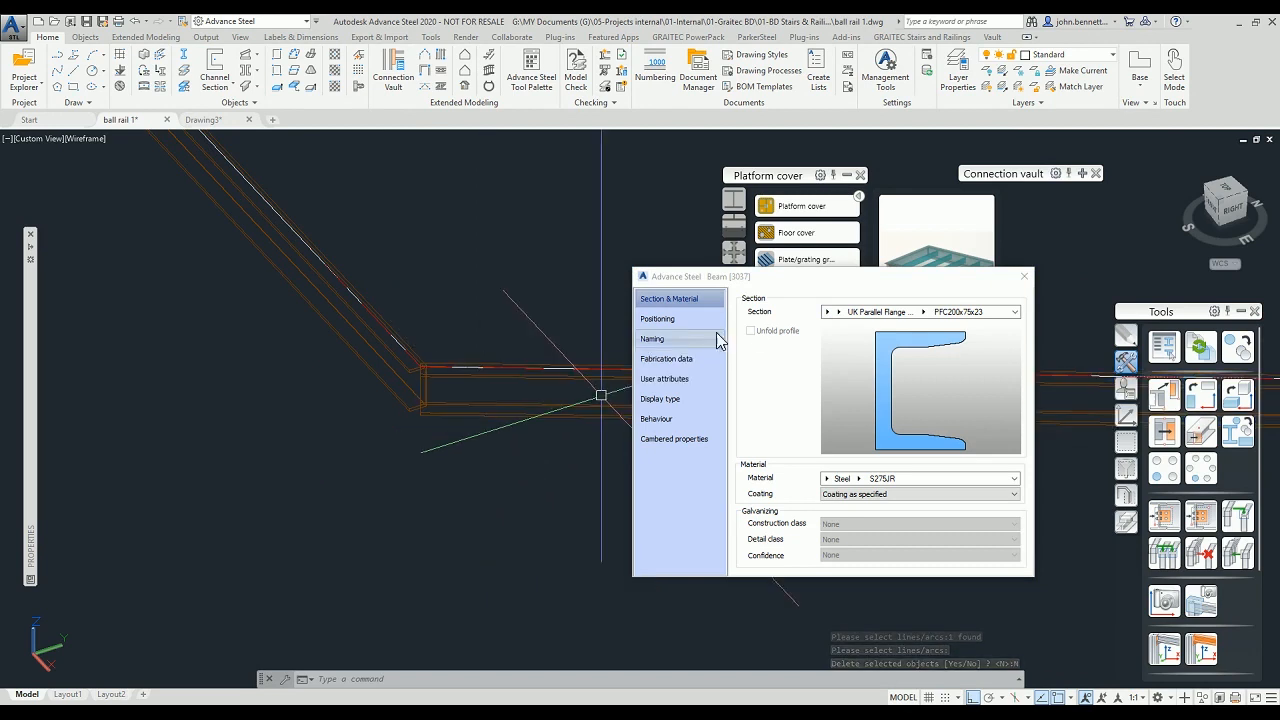
click(657, 318)
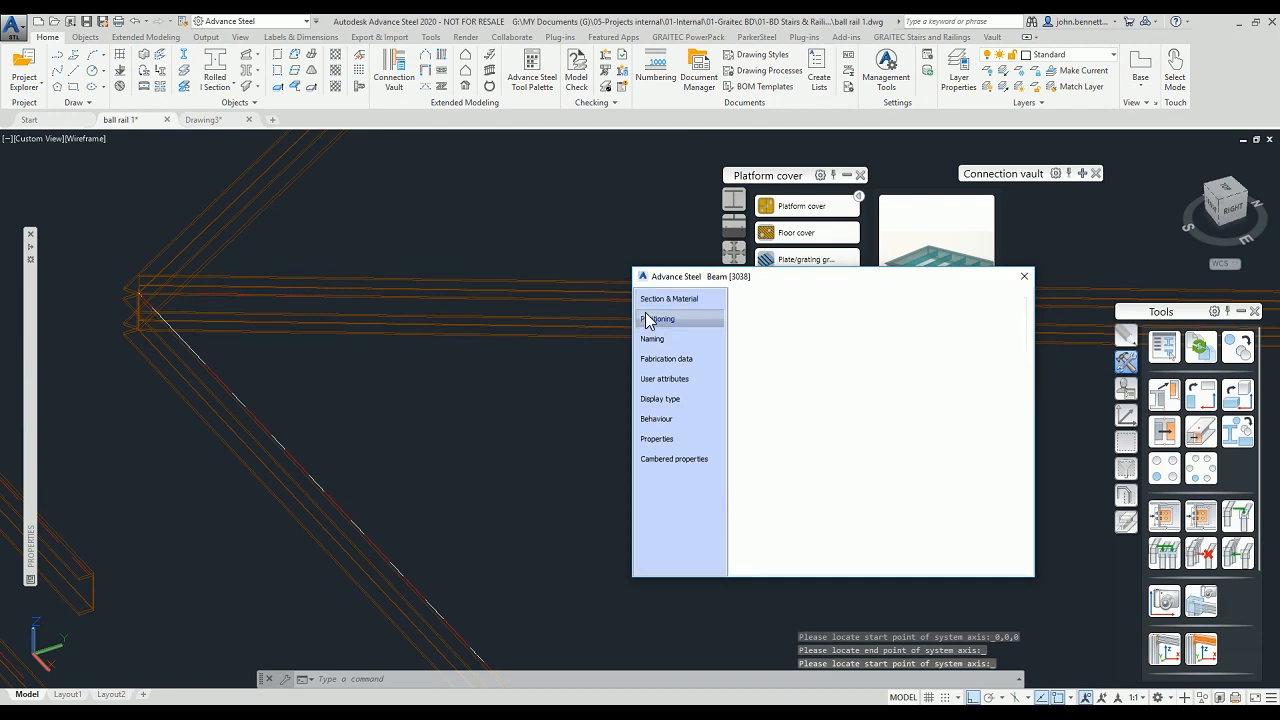
- Set the central beam's positioning offset to top centre
click(657, 318)
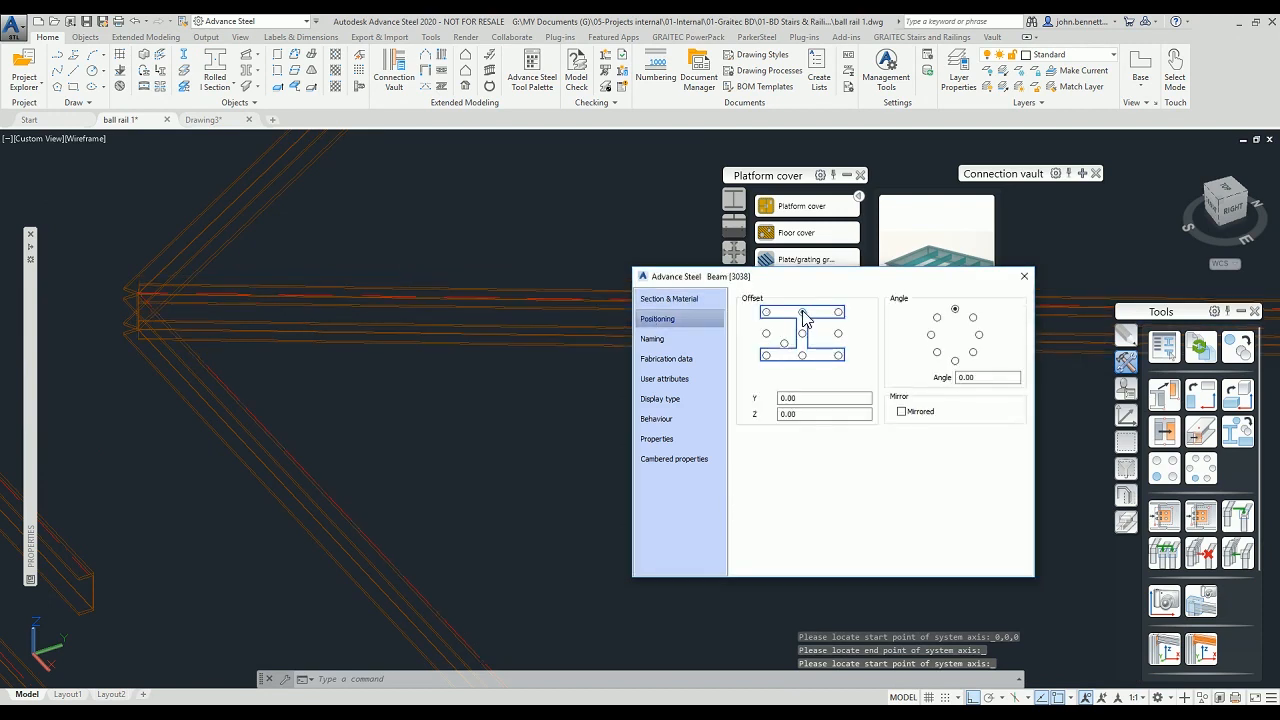
click(668, 298)
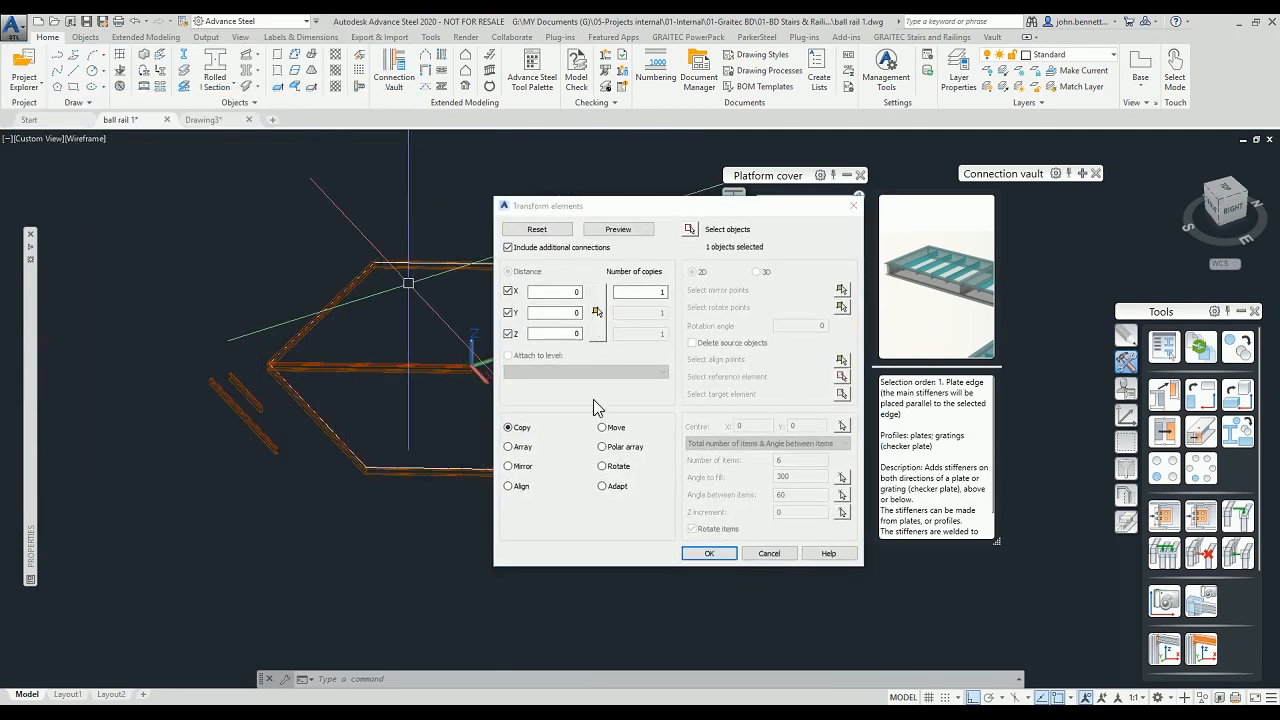
- Polar-array the beam about 0,0 into 6 items at 60°, preview and accept
click(602, 446)
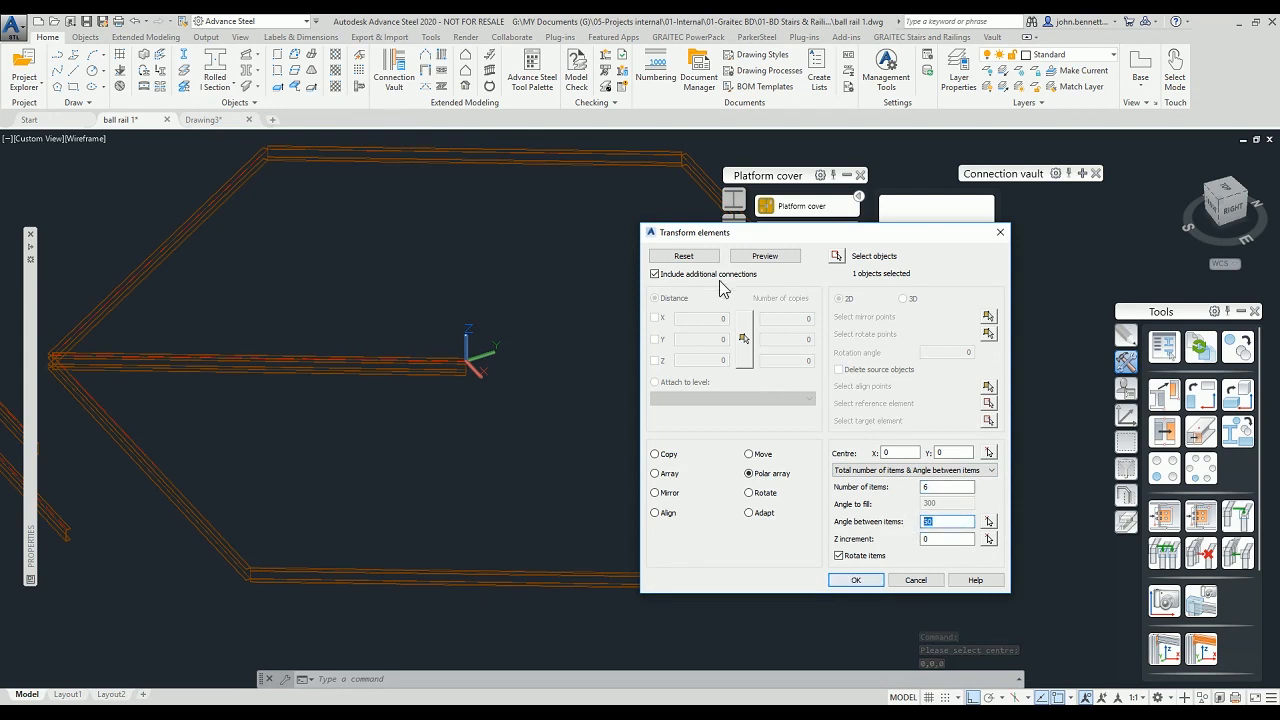
click(856, 580)
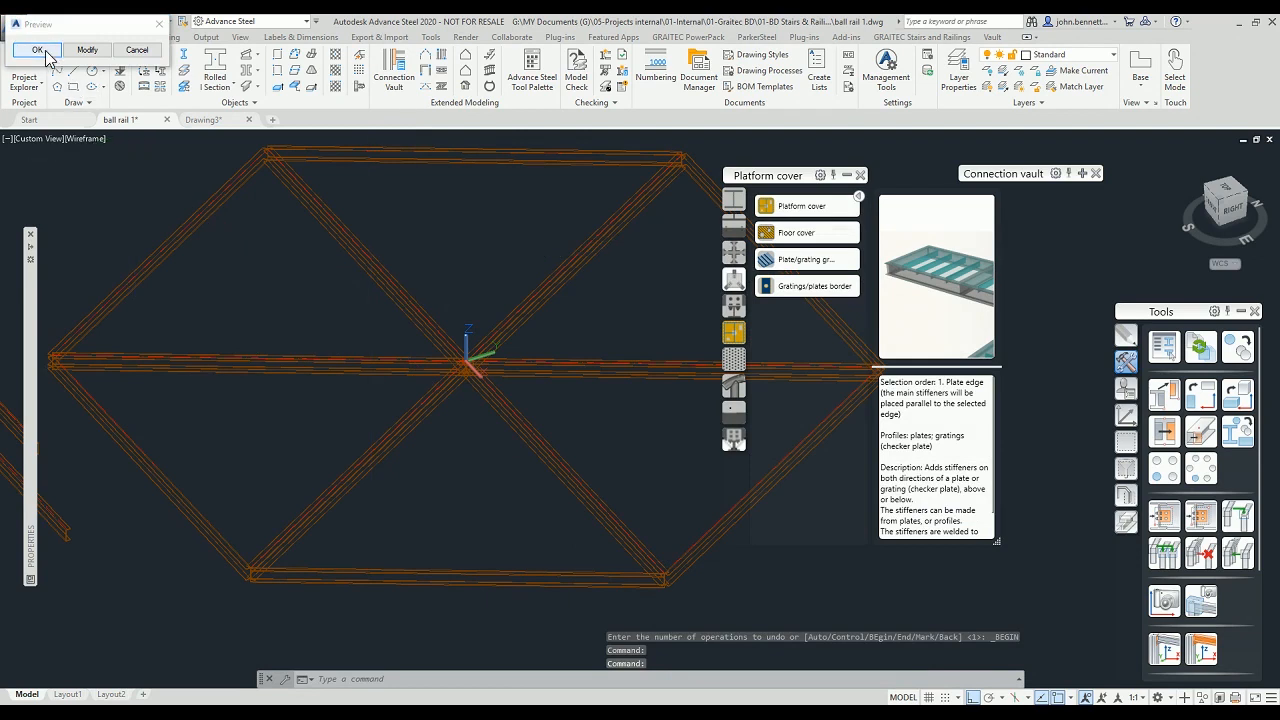
click(37, 50)
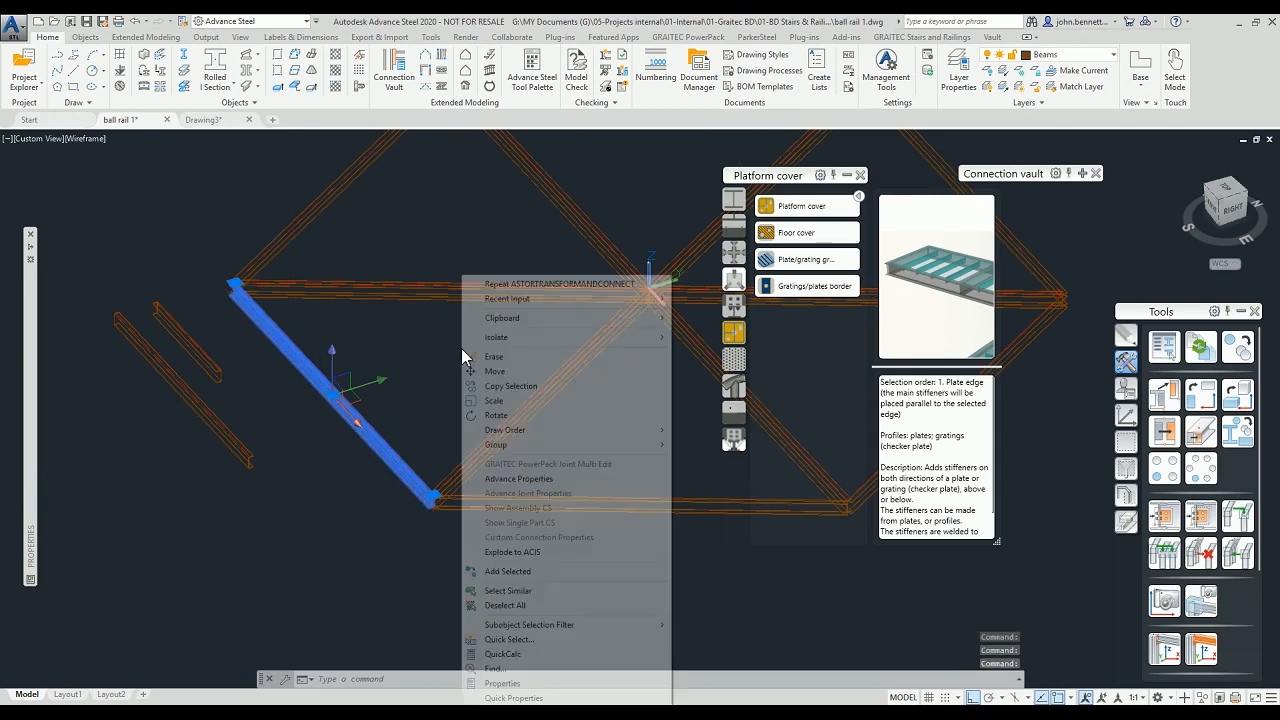
- Copy the edge beam at displacements 1000, 2000, 3000 and 4000
click(510, 386)
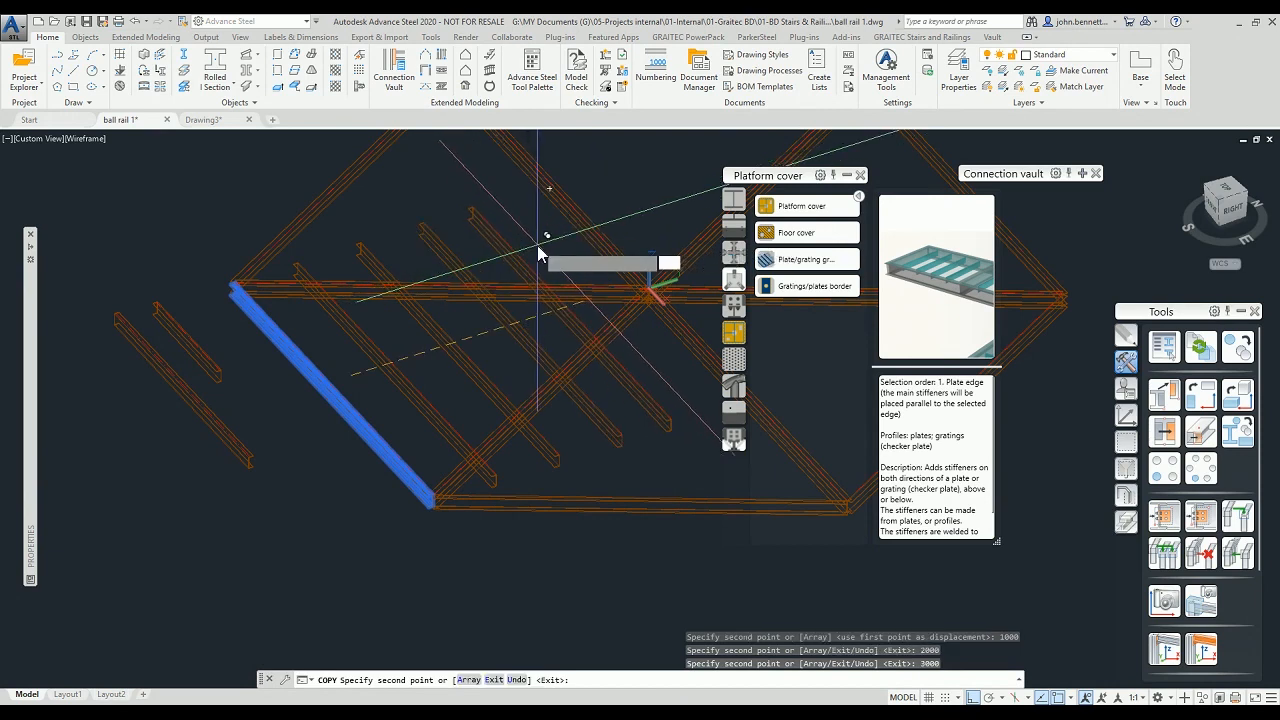
text(4000)
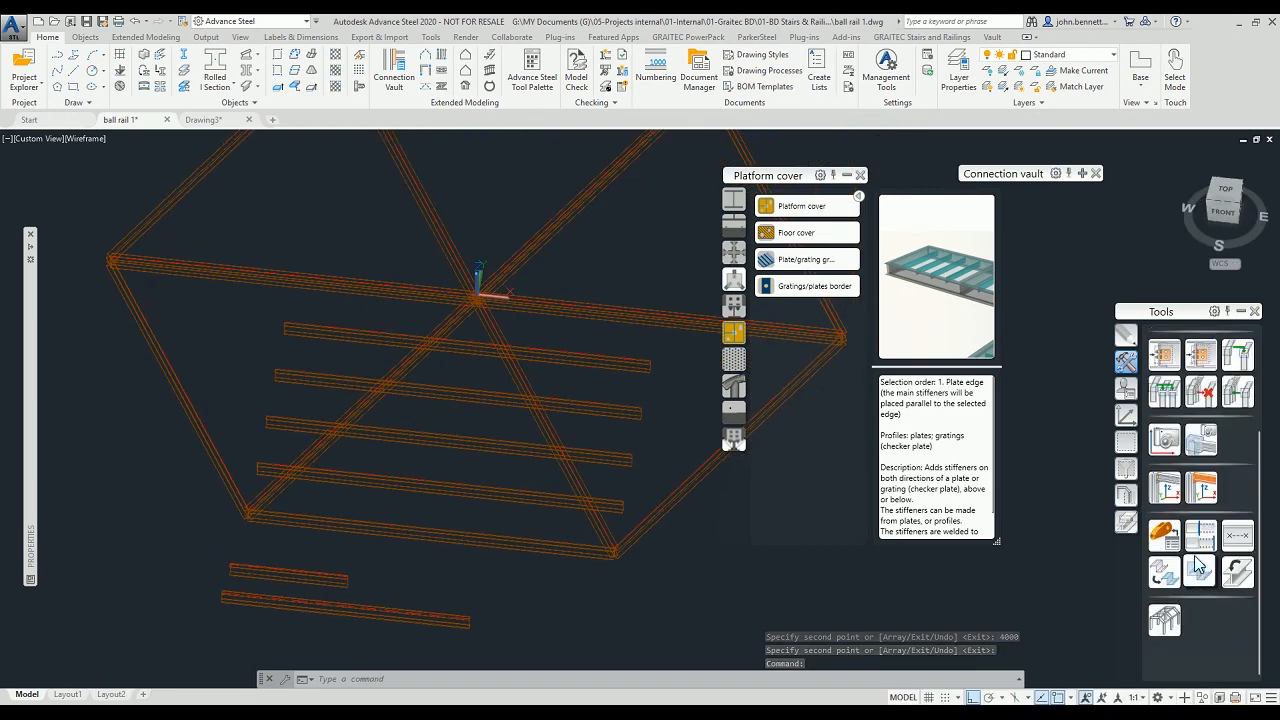
mouse_move(1200, 540)
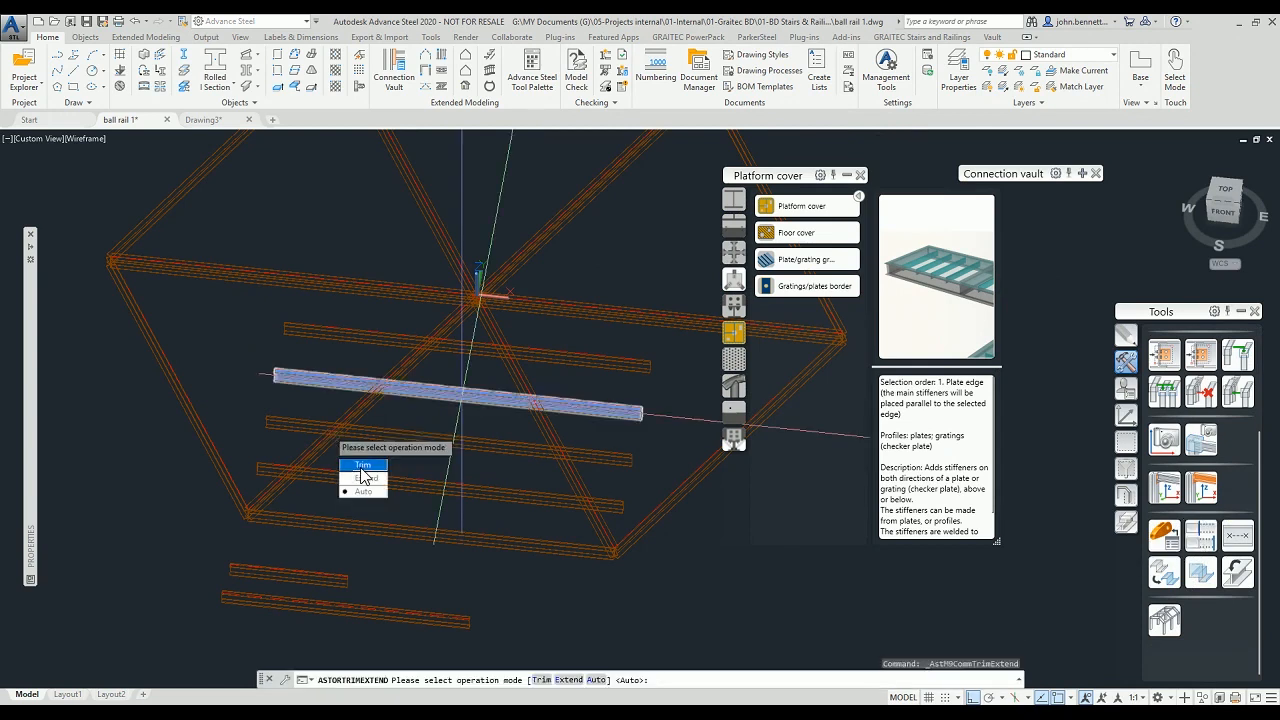
- Trim the parallel beam copies back to the frame using the System option
click(362, 464)
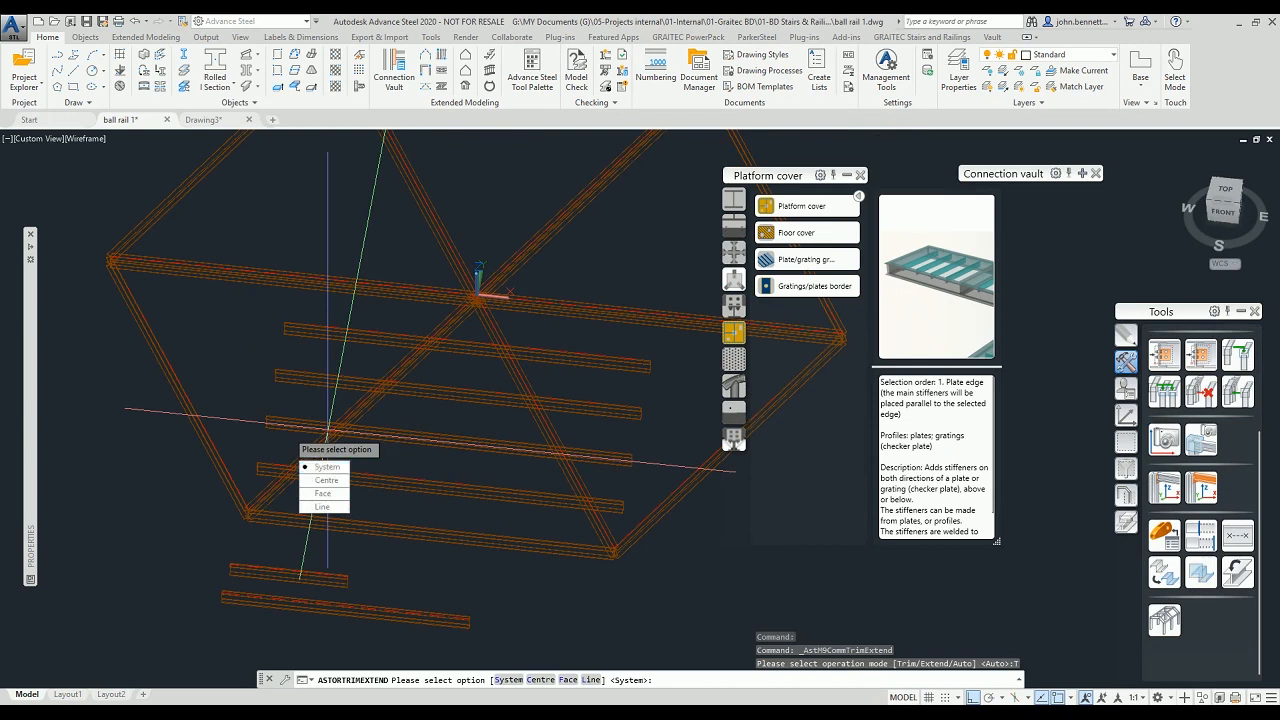
click(327, 467)
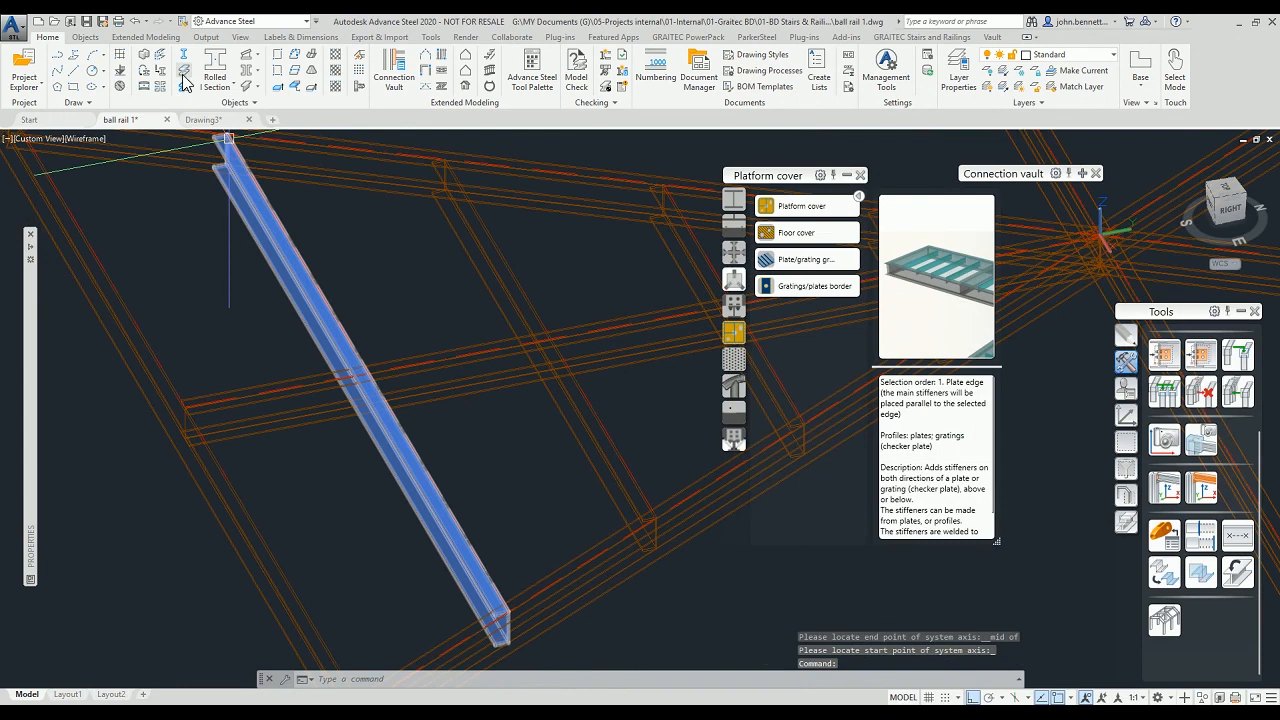
mouse_move(184, 70)
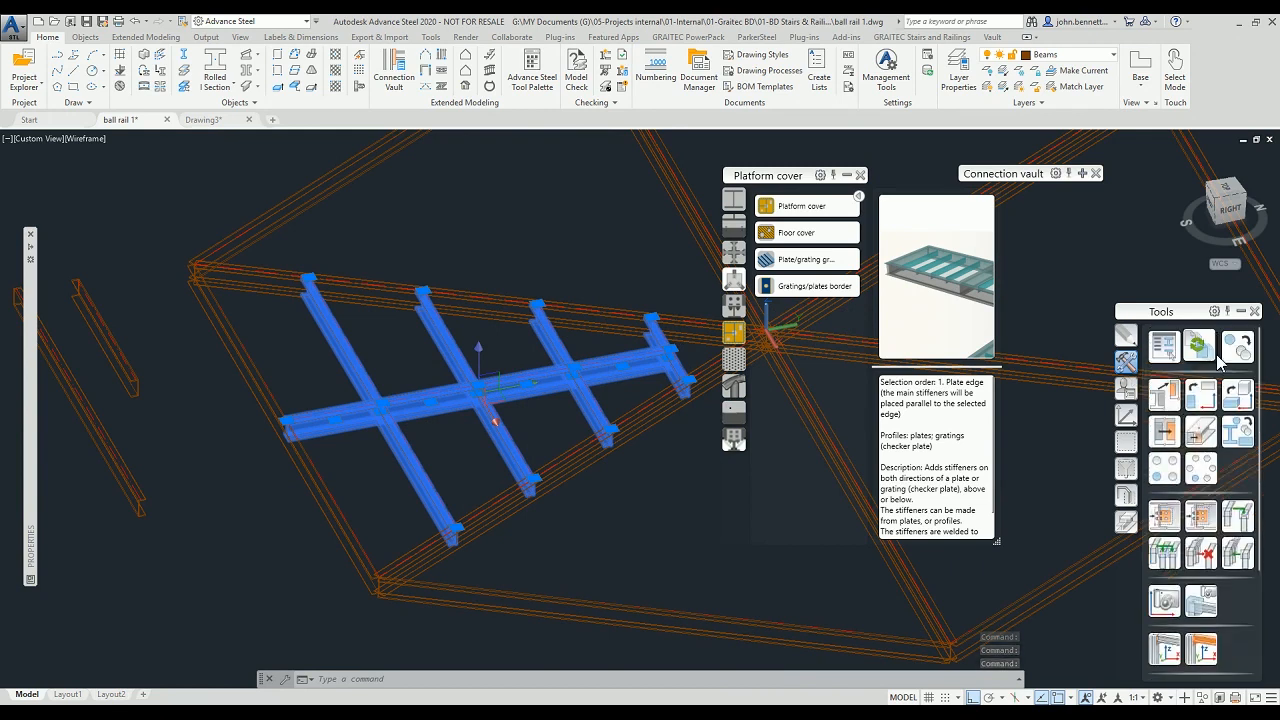
- Polar-array the selected secondary beams into 6 copies at 60° around the centre
click(1165, 346)
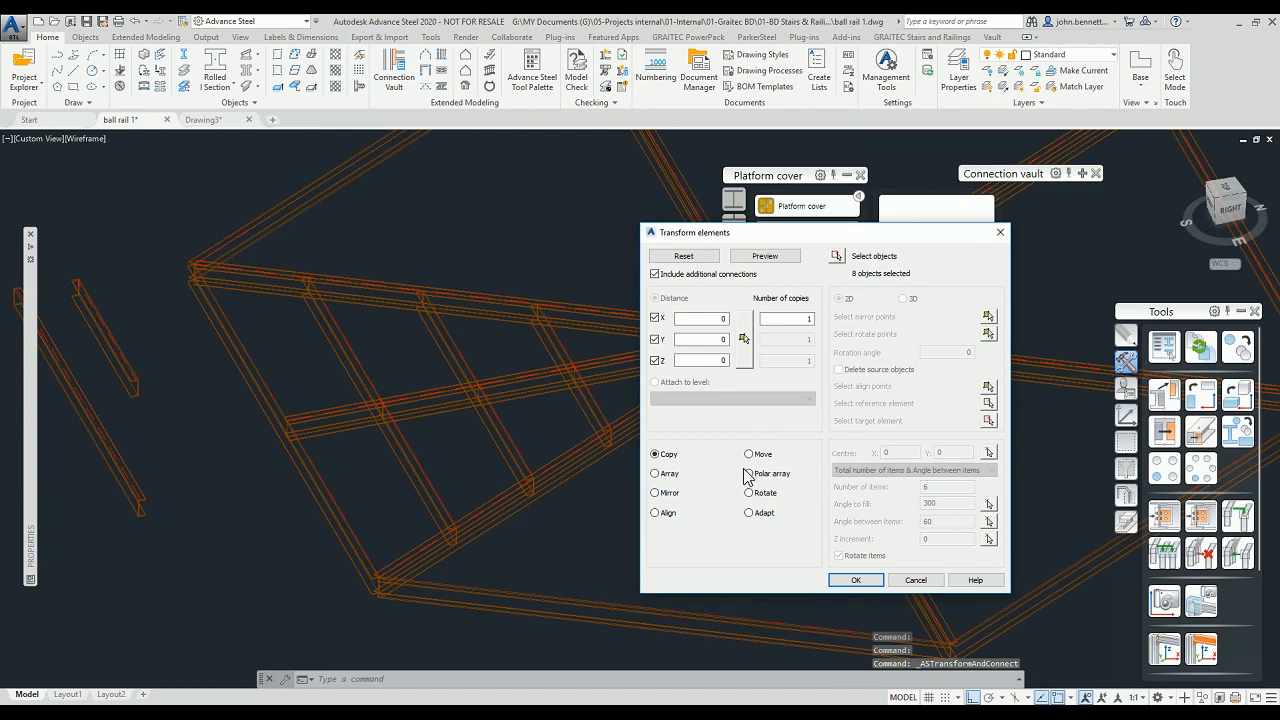
click(749, 473)
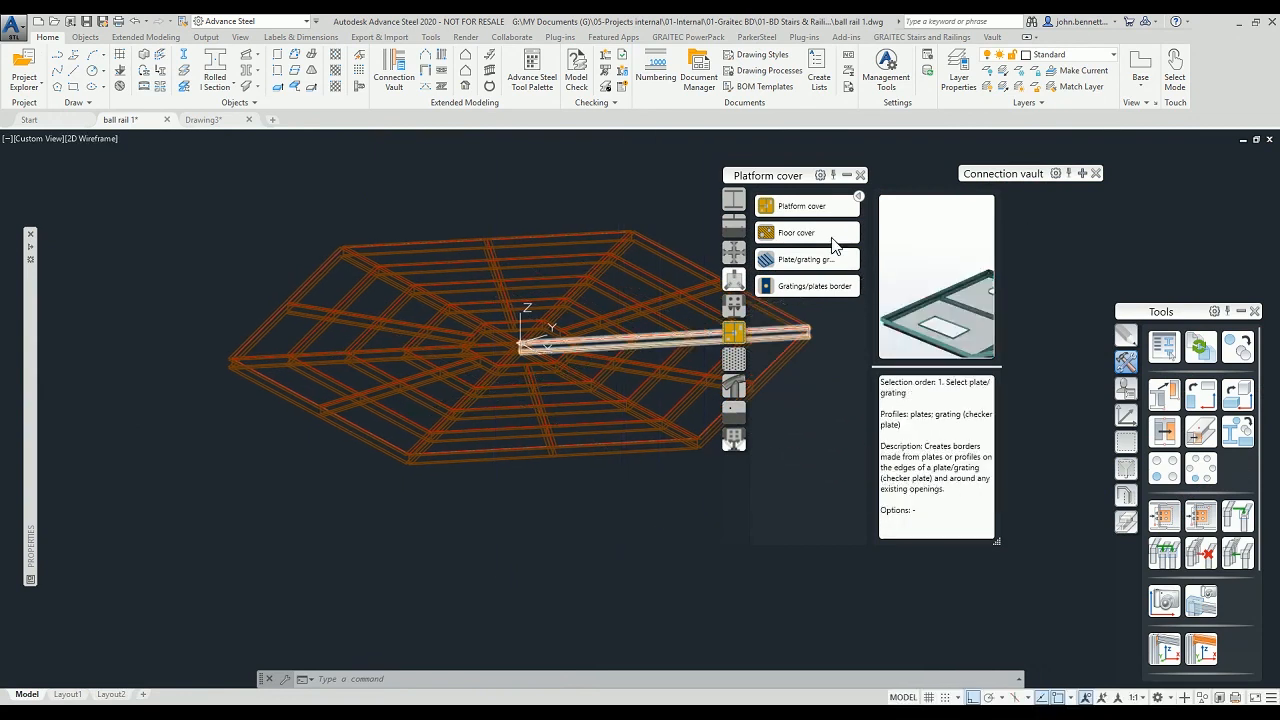
- Create a platform cover outlined by the bay's beams and split along its secondary beams
click(800, 204)
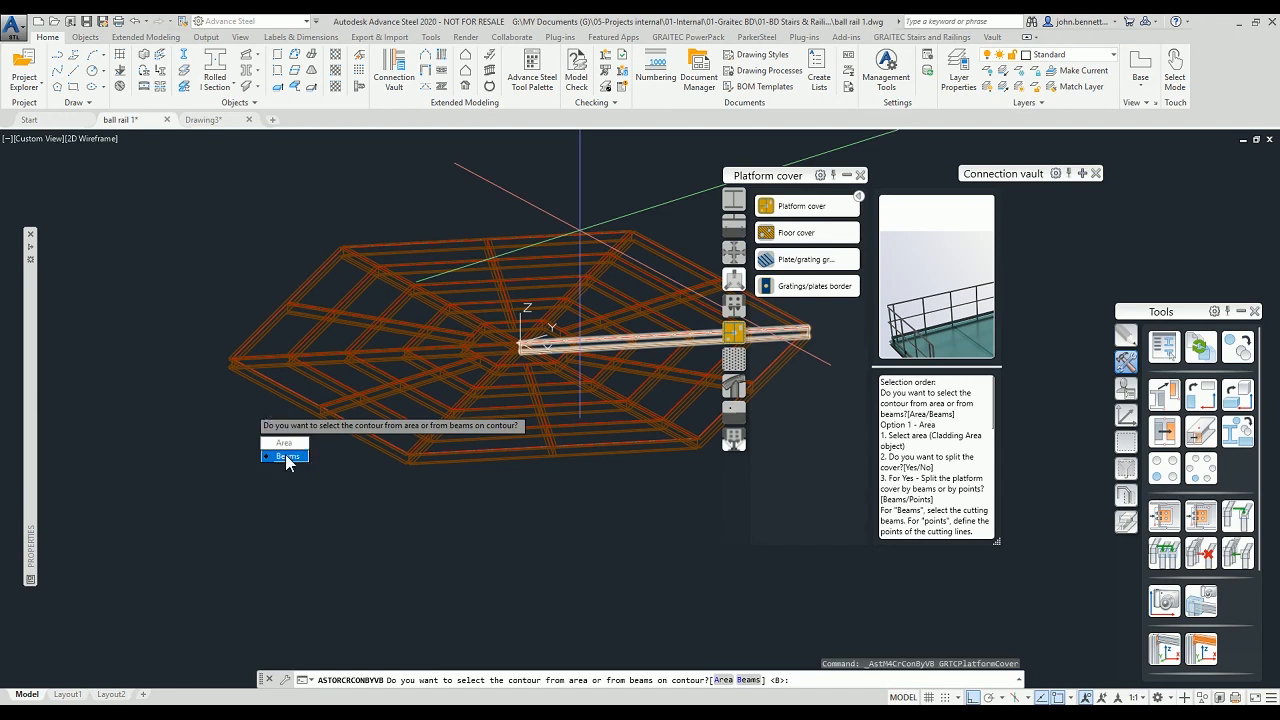
click(285, 456)
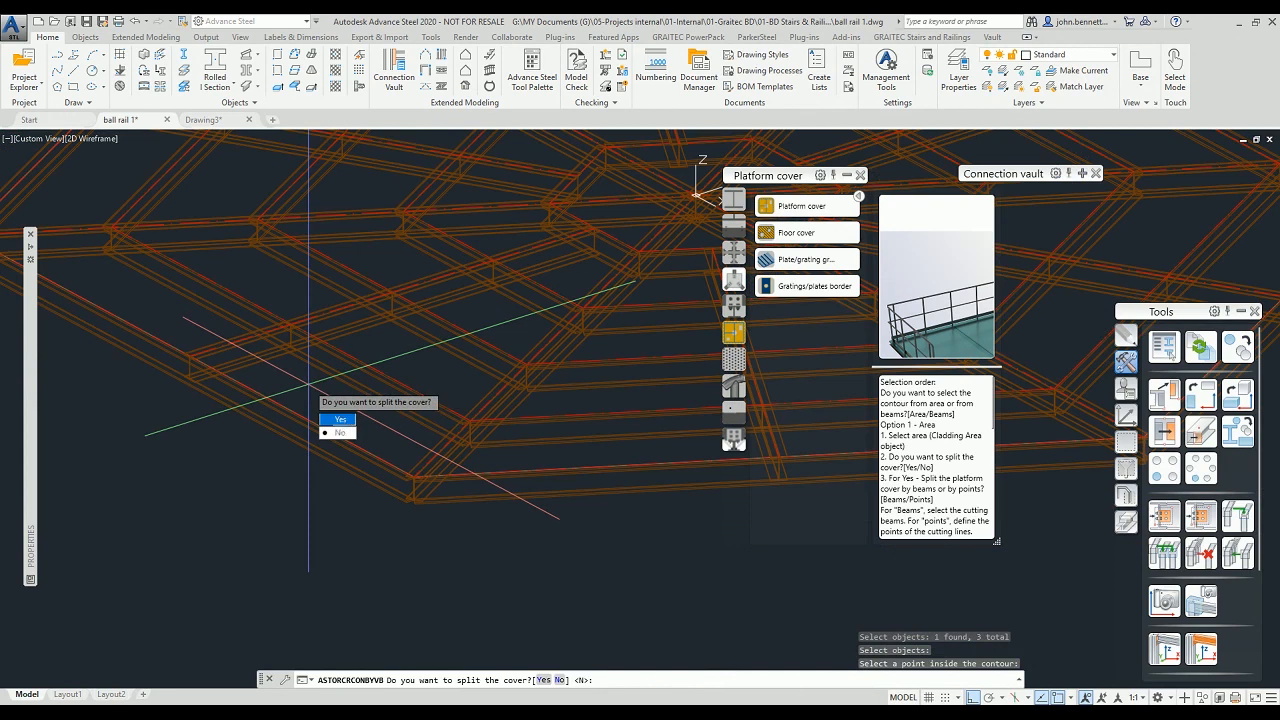
click(340, 418)
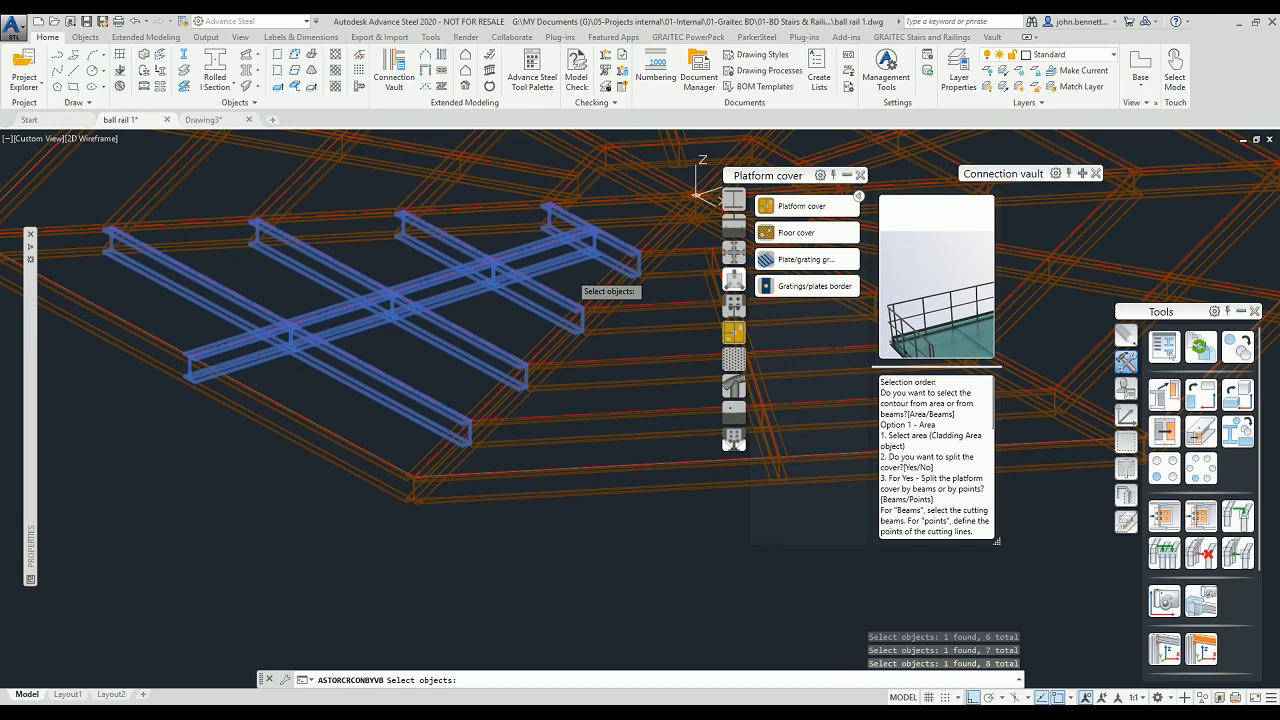
click(801, 206)
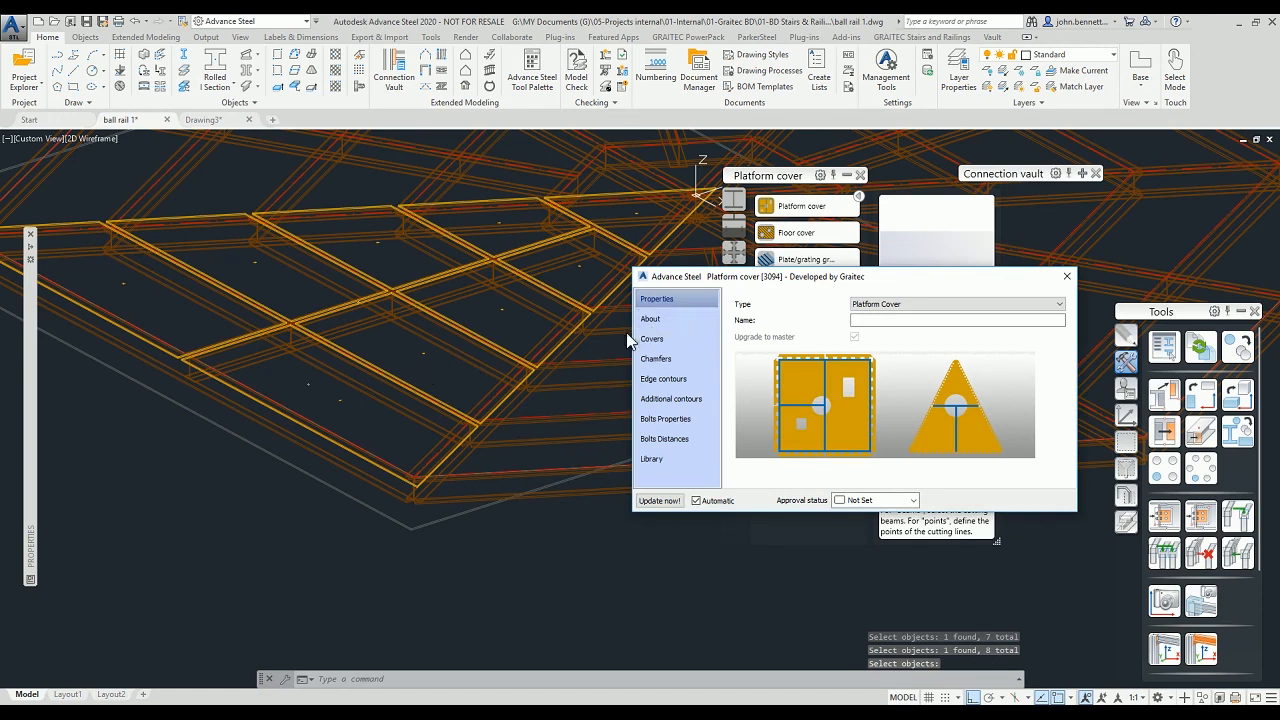
- Give the covers a -5 projection, a 10 gap, and make them from gratings
click(651, 338)
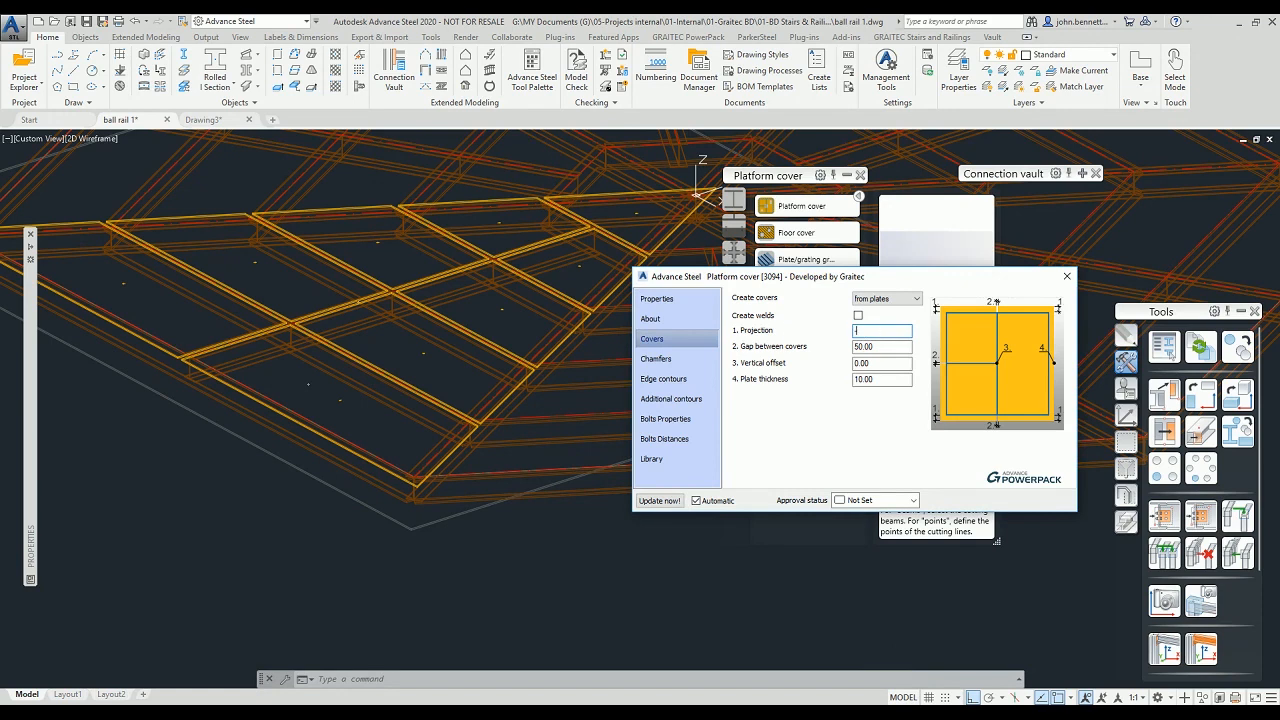
text(-5.00)
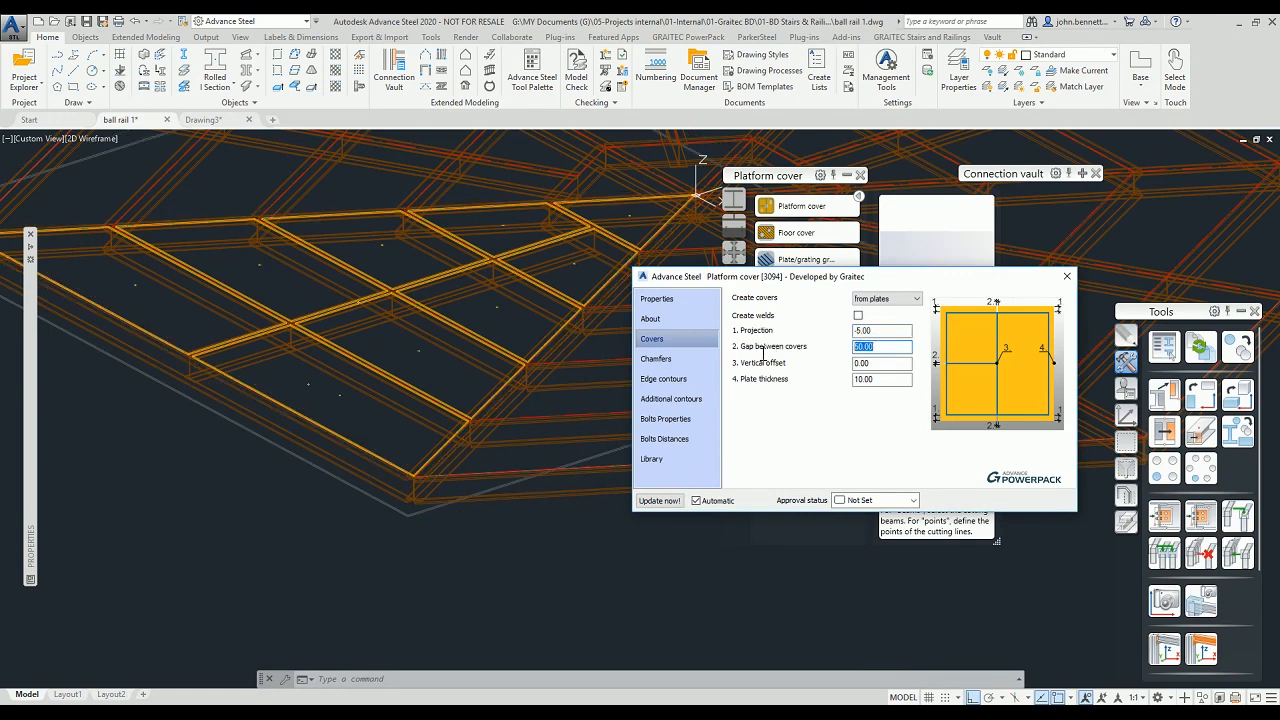
text(10)
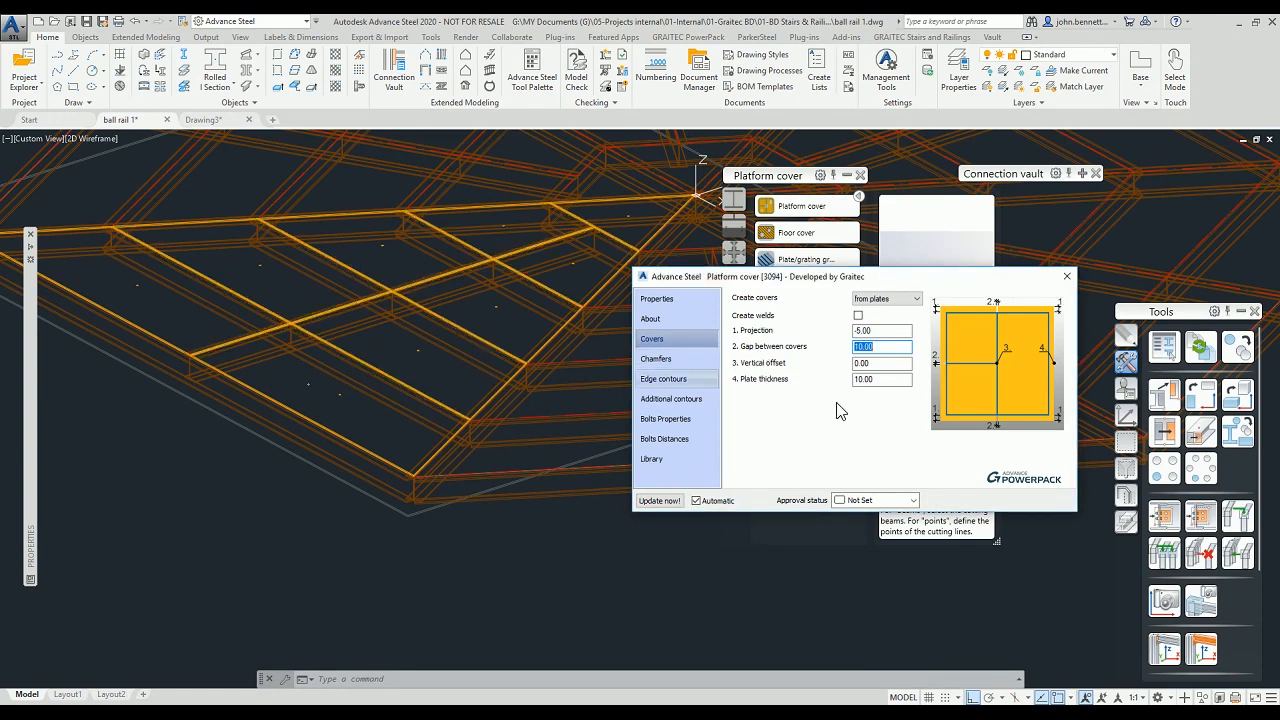
click(911, 298)
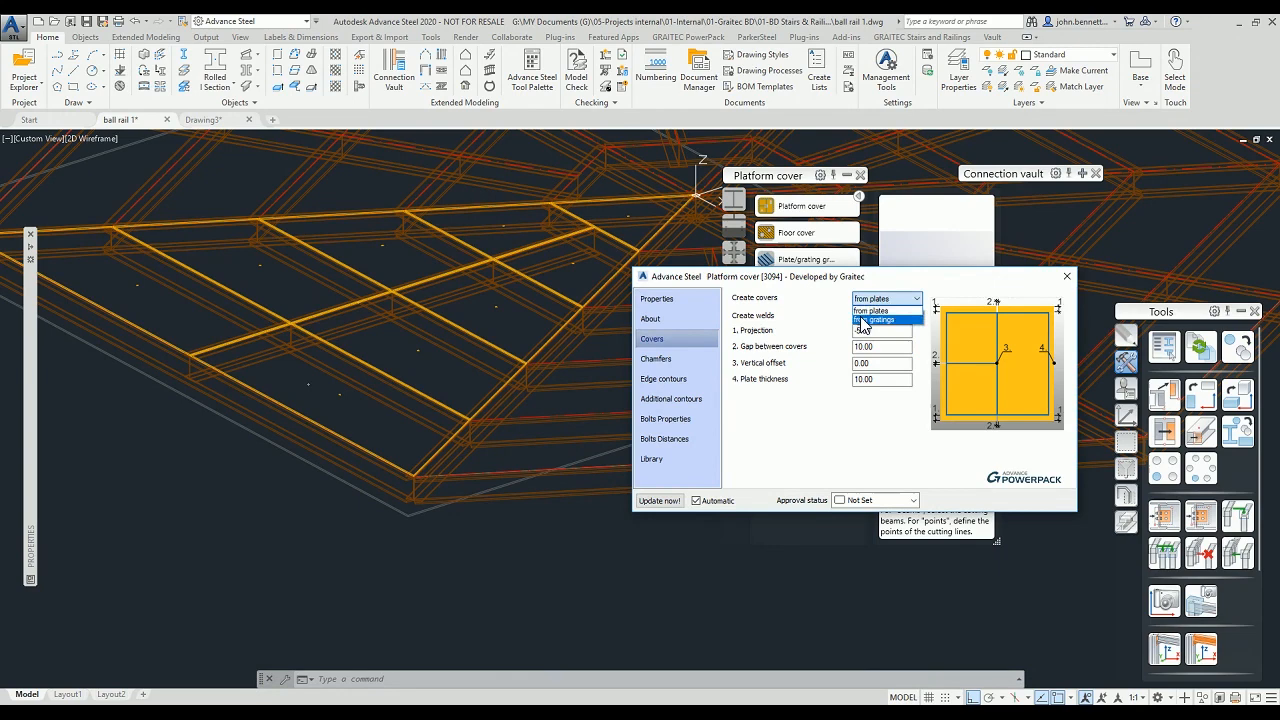
click(878, 320)
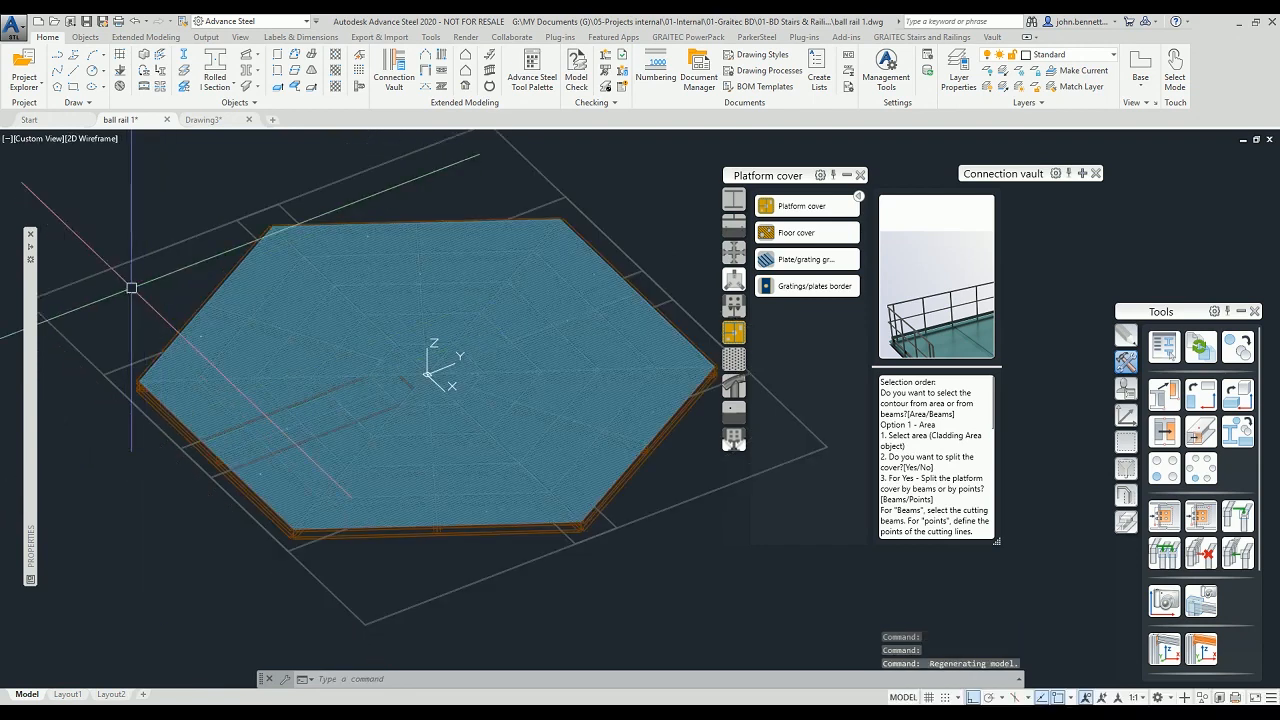
- Switch the viewport to Conceptual style and select a grating panel to inspect
click(90, 138)
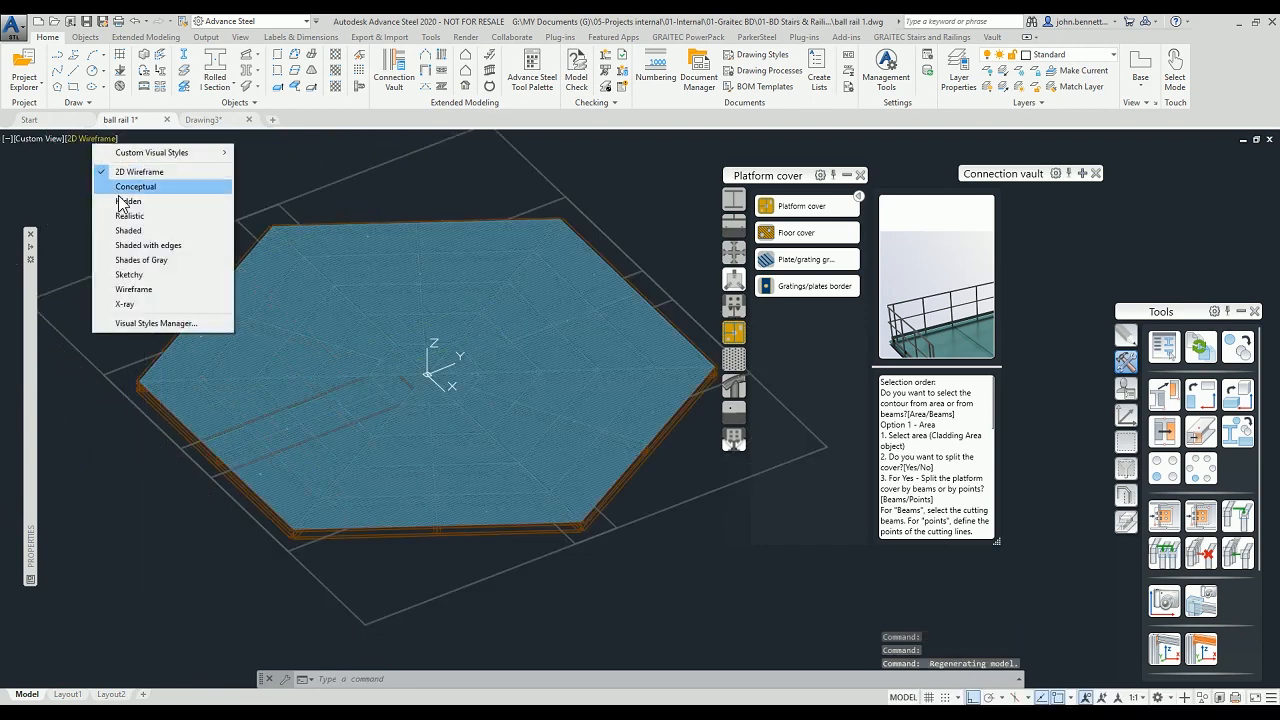
click(135, 186)
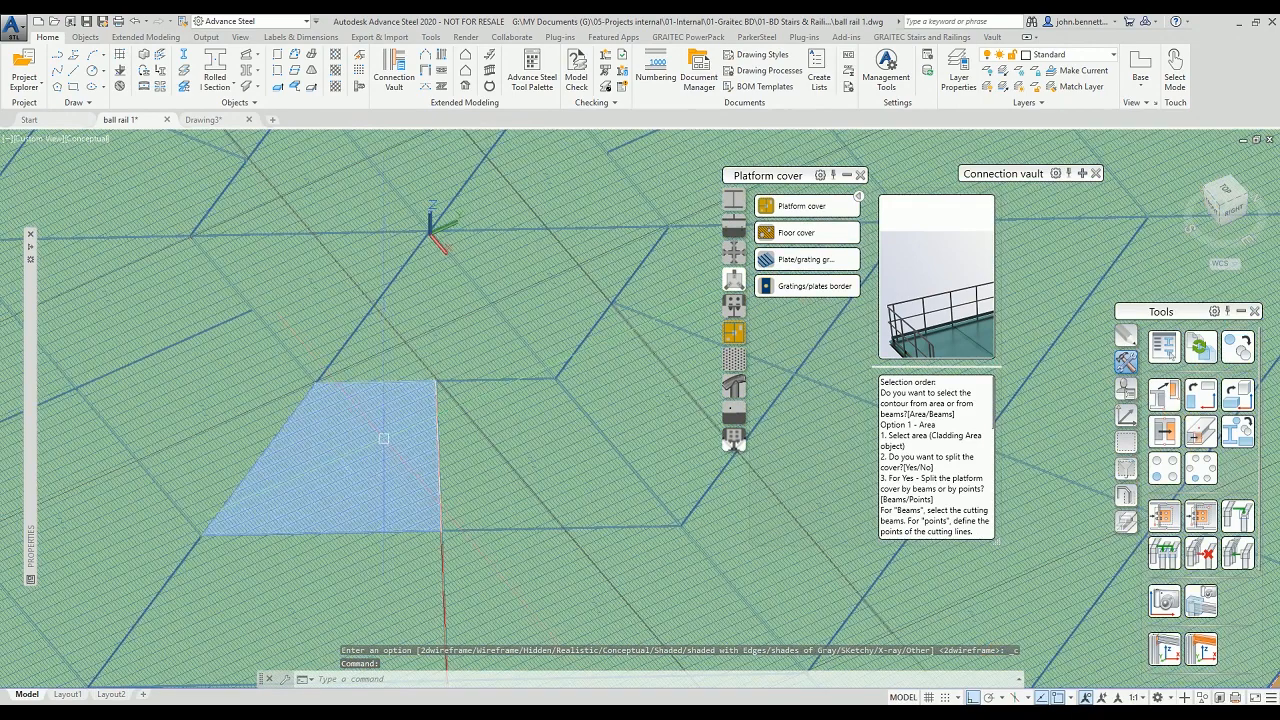
click(375, 440)
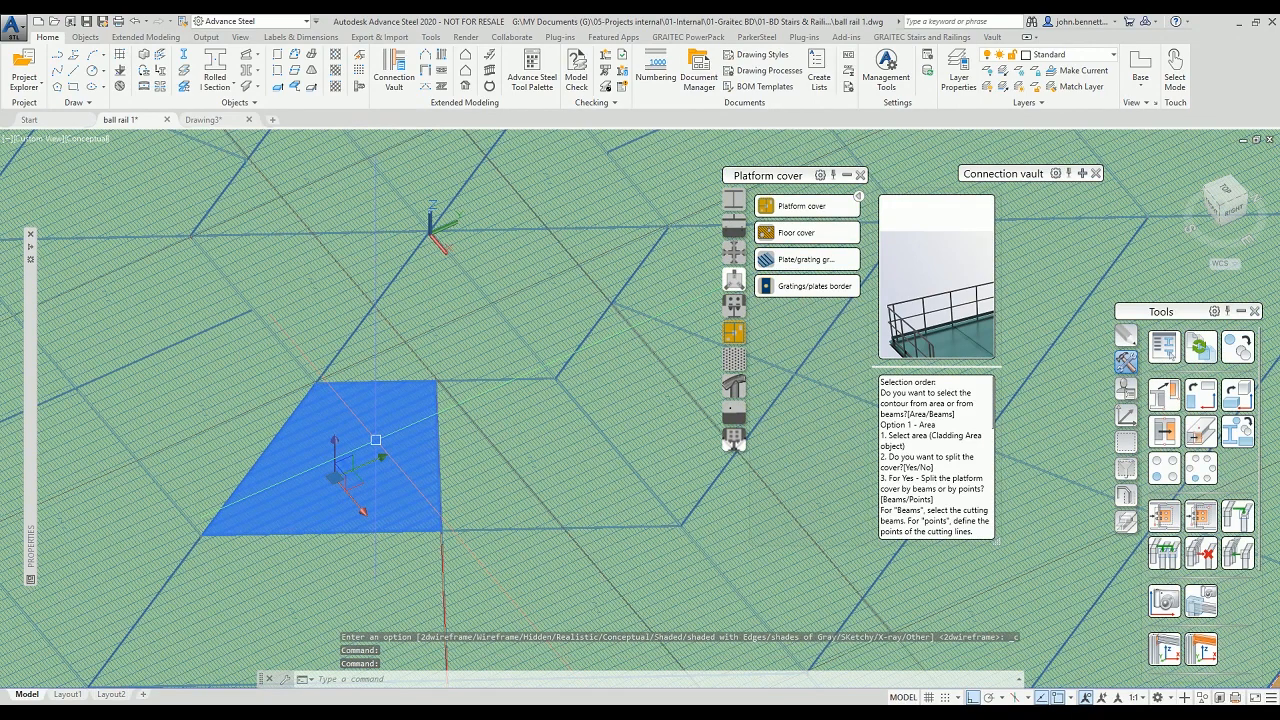